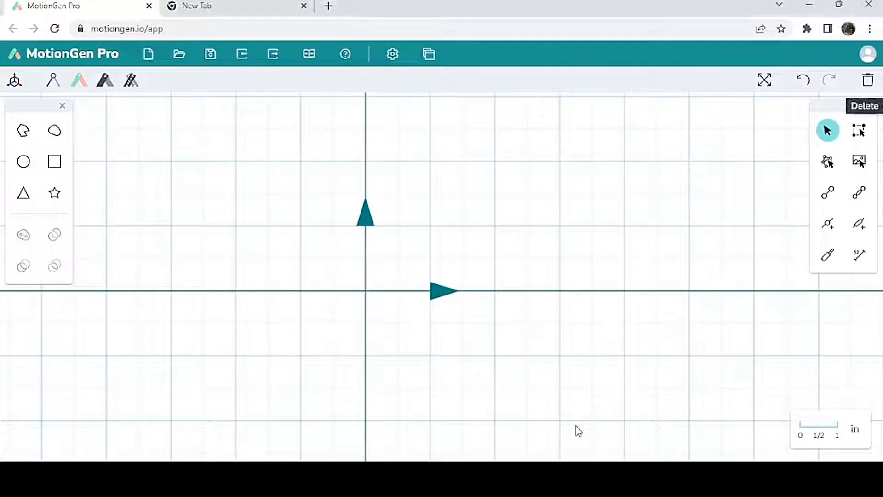
mouse_move(503, 386)
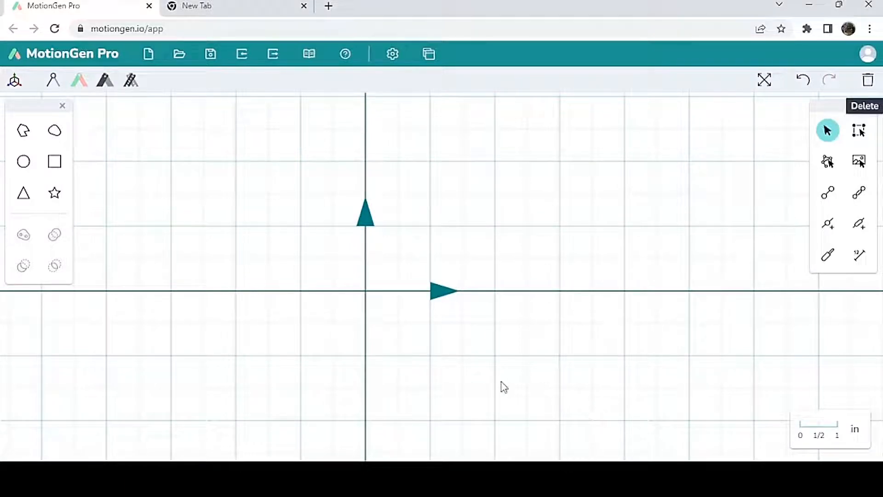
mouse_move(410, 335)
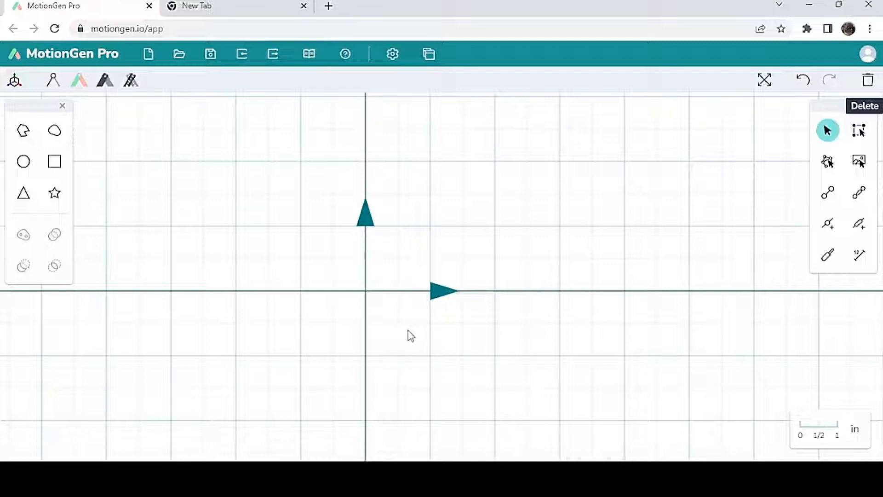
mouse_move(774, 147)
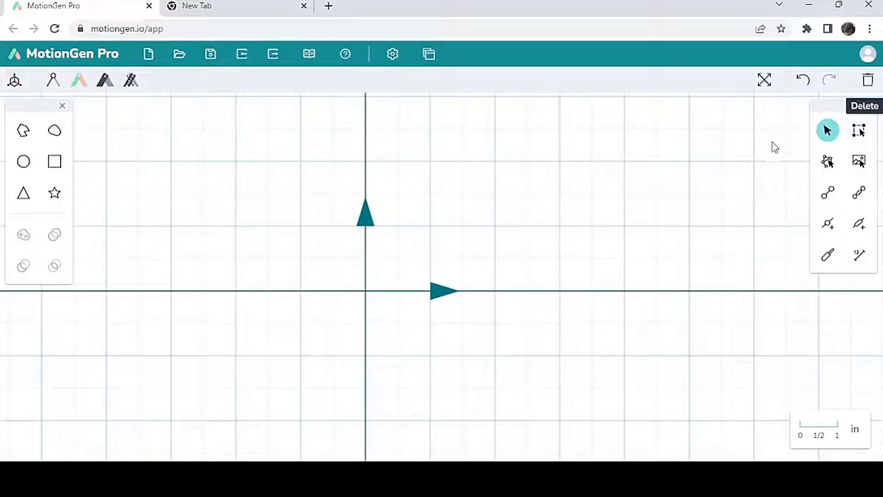
mouse_move(771, 154)
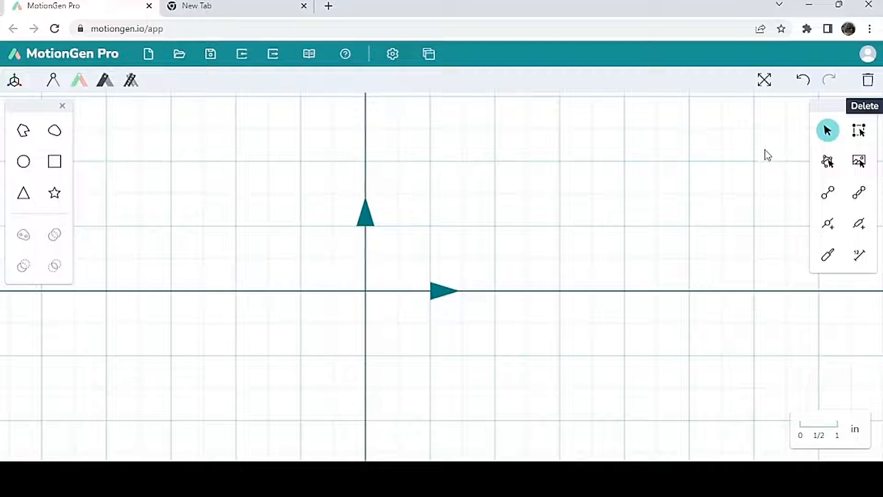
mouse_move(765, 169)
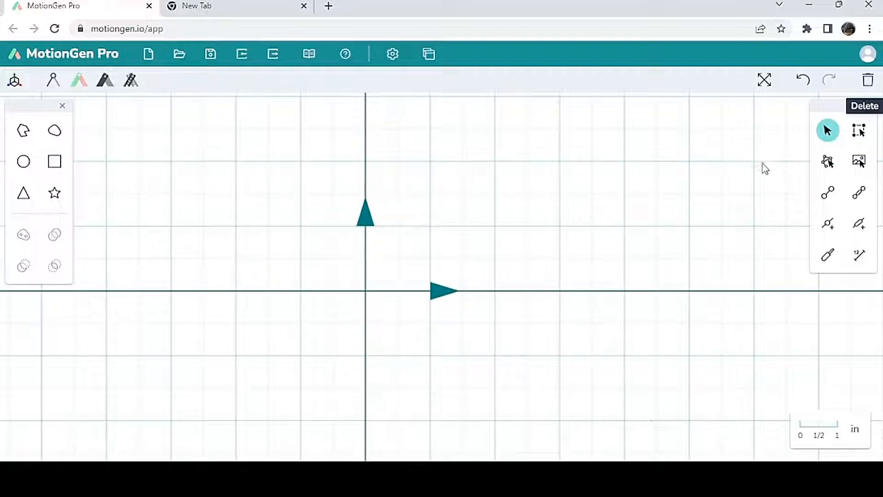
mouse_move(753, 185)
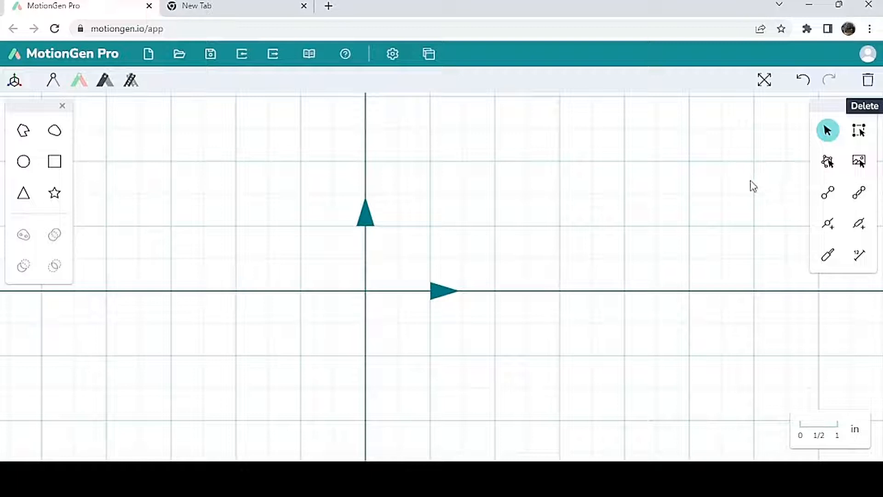
mouse_move(739, 208)
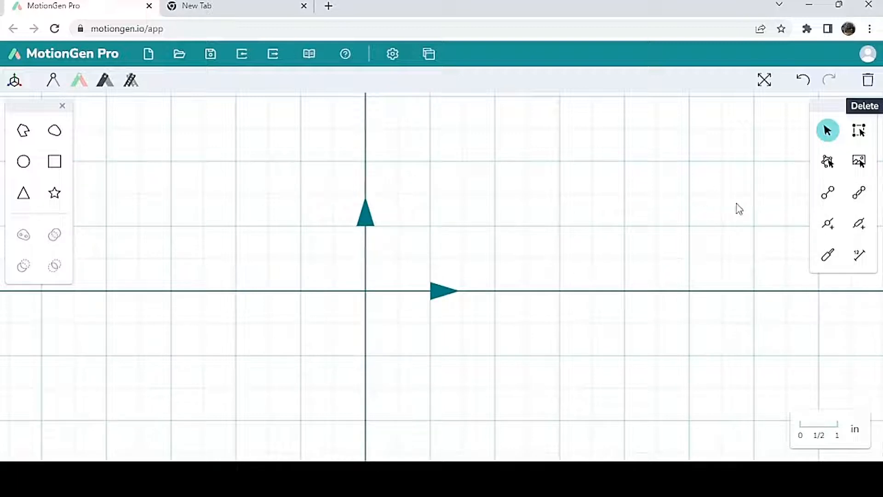
mouse_move(828, 129)
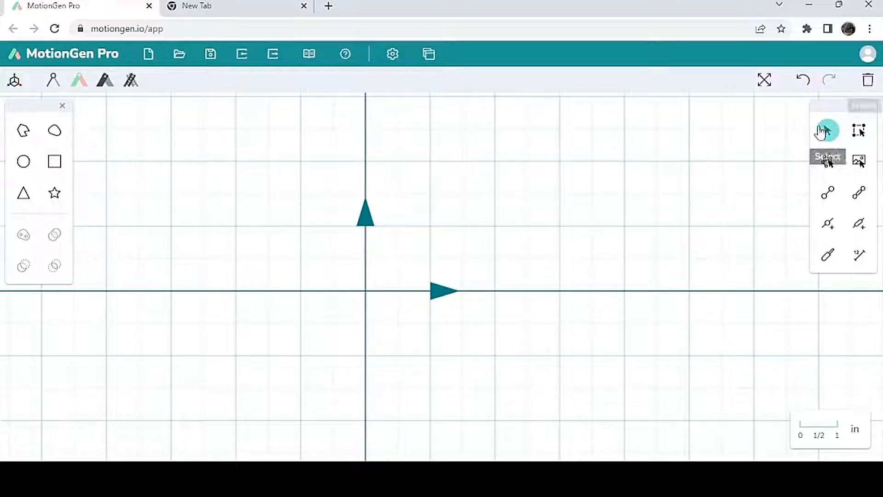
Draw the connected links L1–L3 forming the four-bar linkage with the dyad tool
click(827, 129)
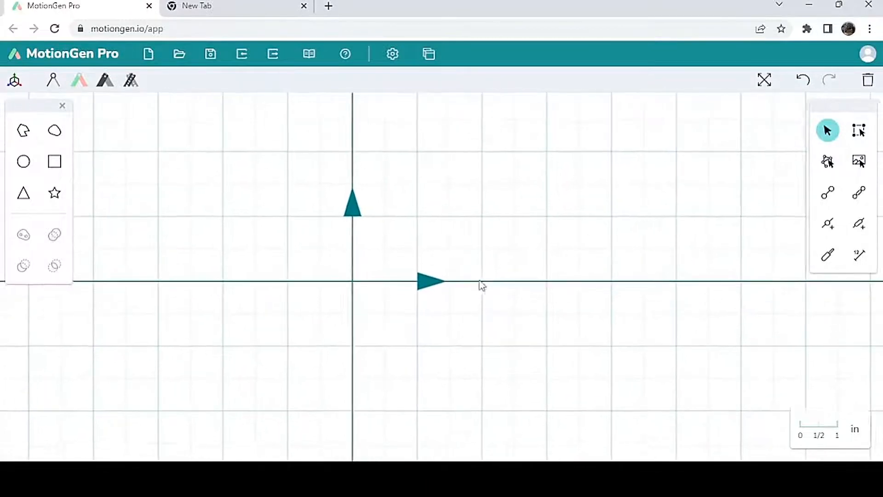
click(828, 193)
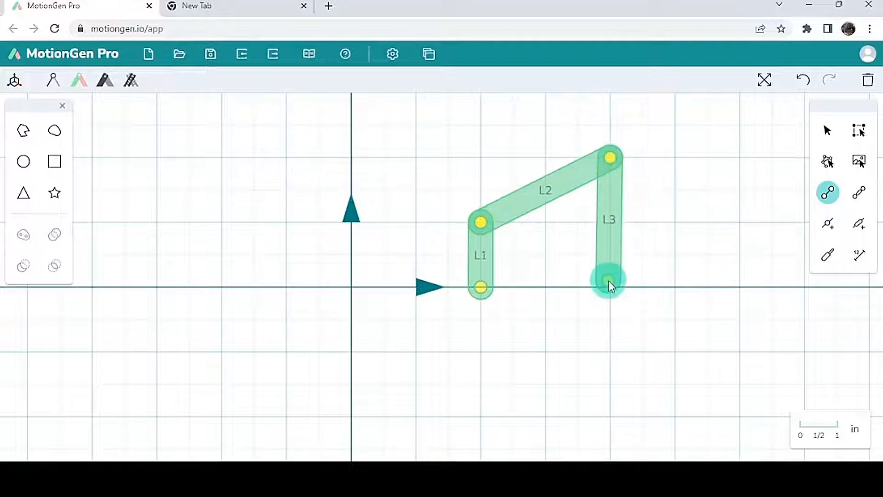
click(610, 284)
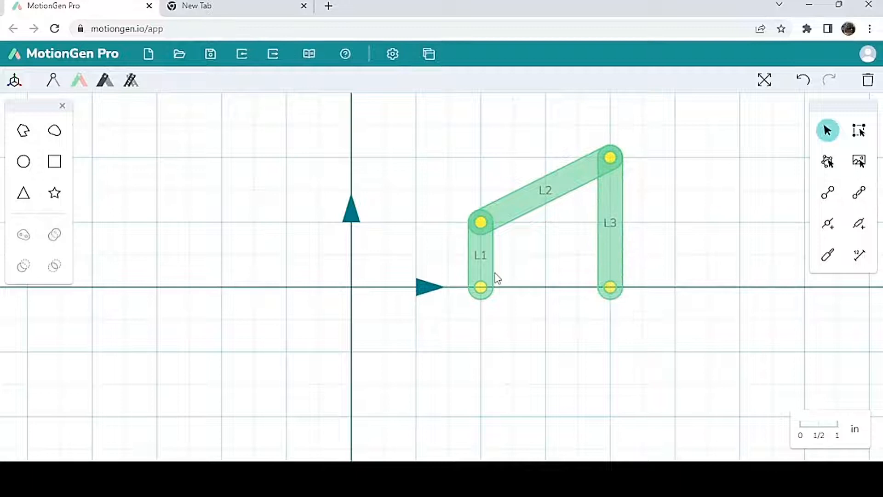
Ground both bottom pivots, add a rotary actuator to the left one, and play the motion
click(481, 287)
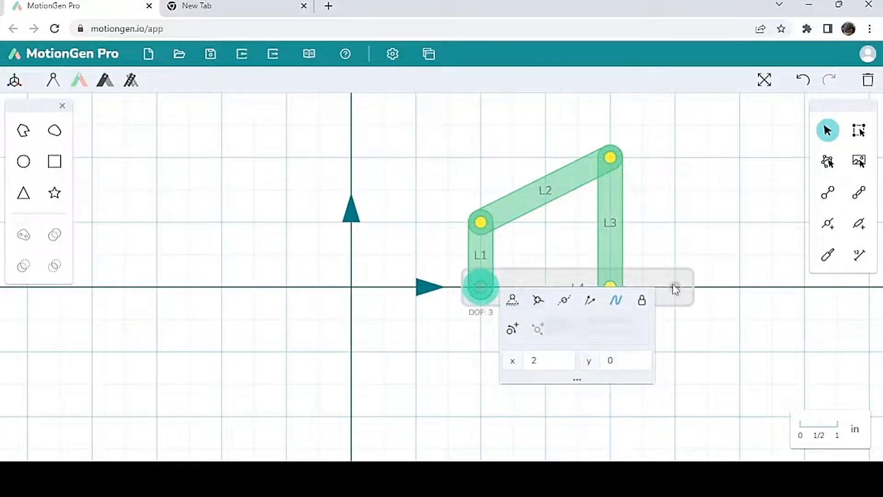
click(611, 287)
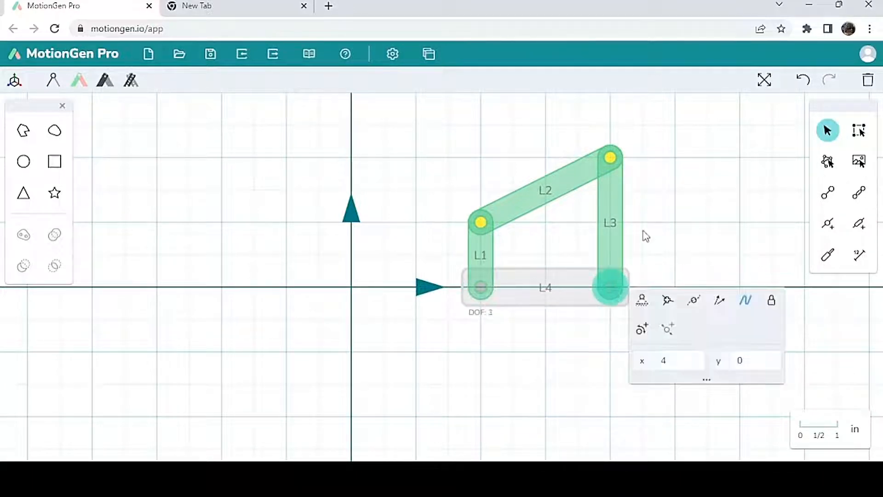
click(481, 287)
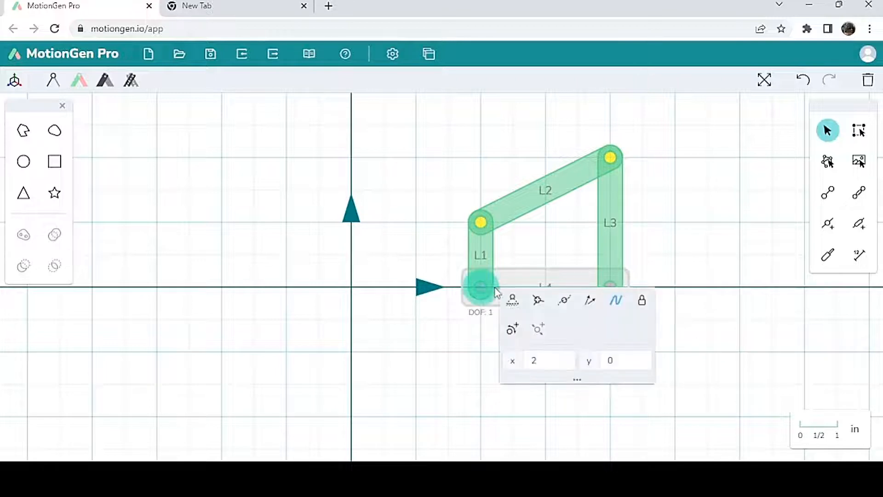
mouse_move(511, 329)
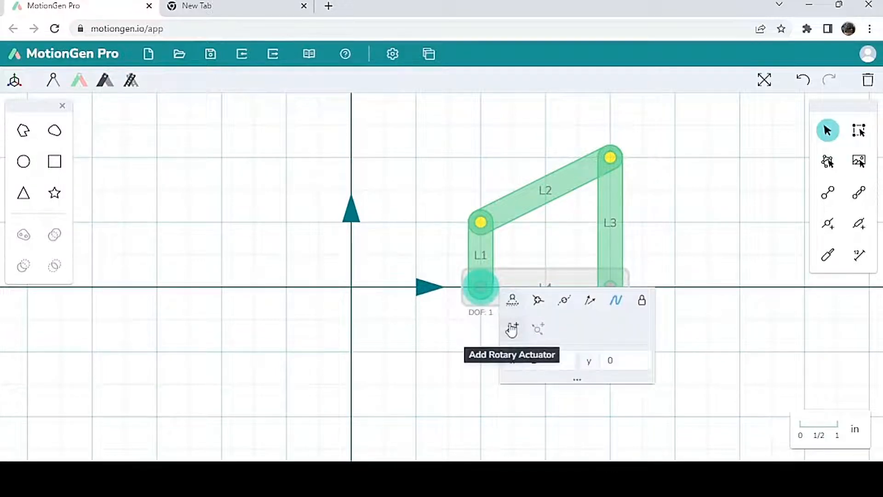
click(511, 329)
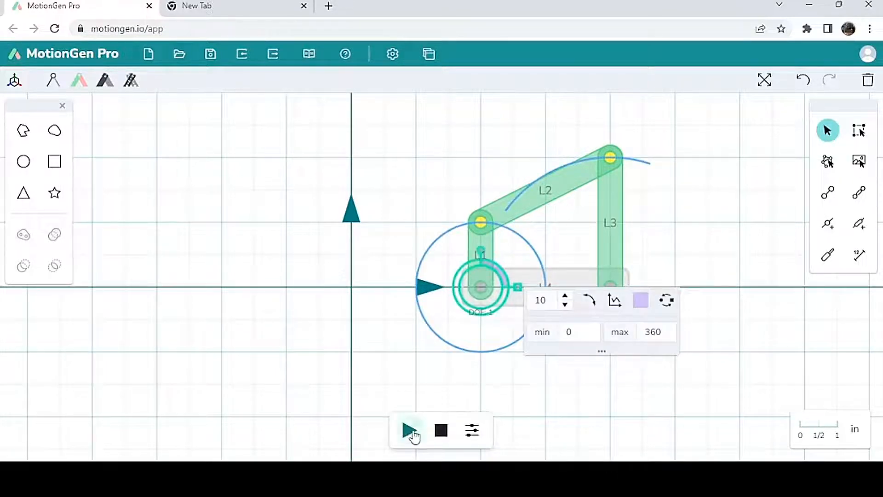
click(407, 430)
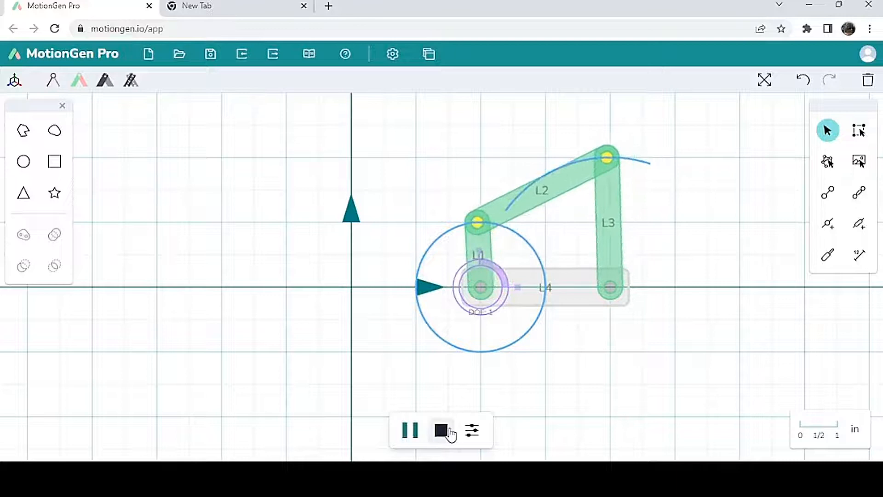
Stop the animation and bring up the Joint Graph panel from the Panels list
click(441, 431)
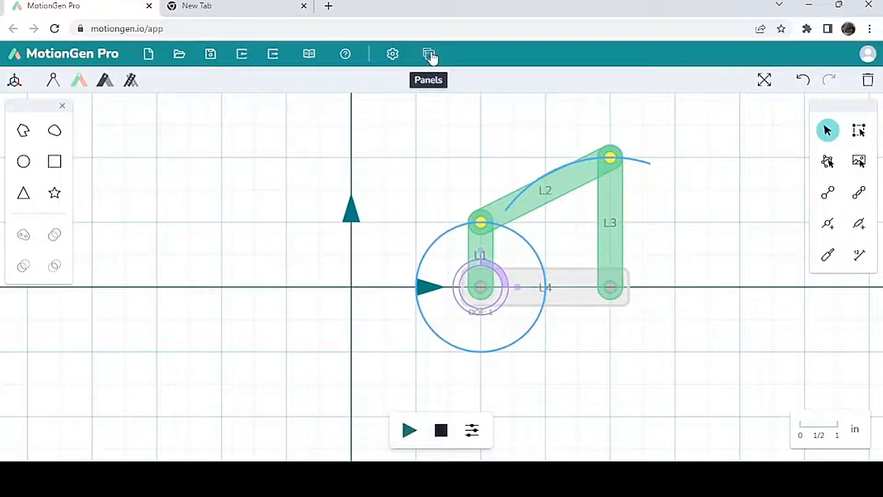
mouse_move(430, 89)
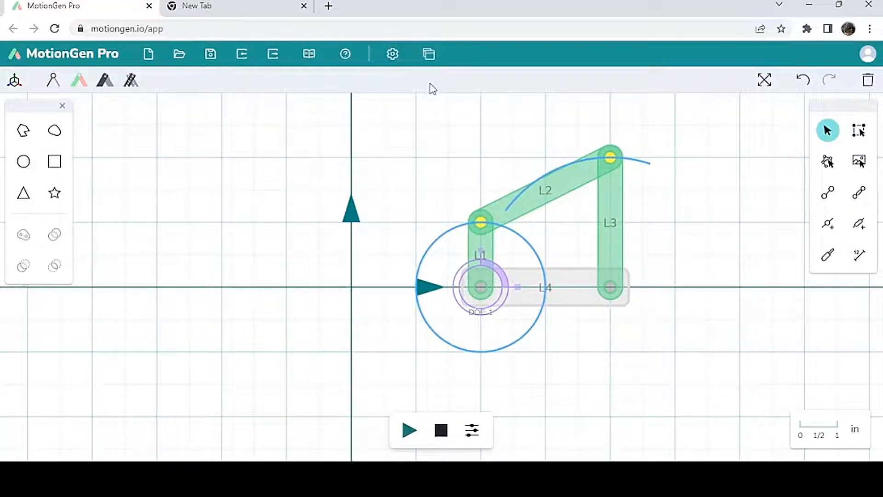
mouse_move(429, 54)
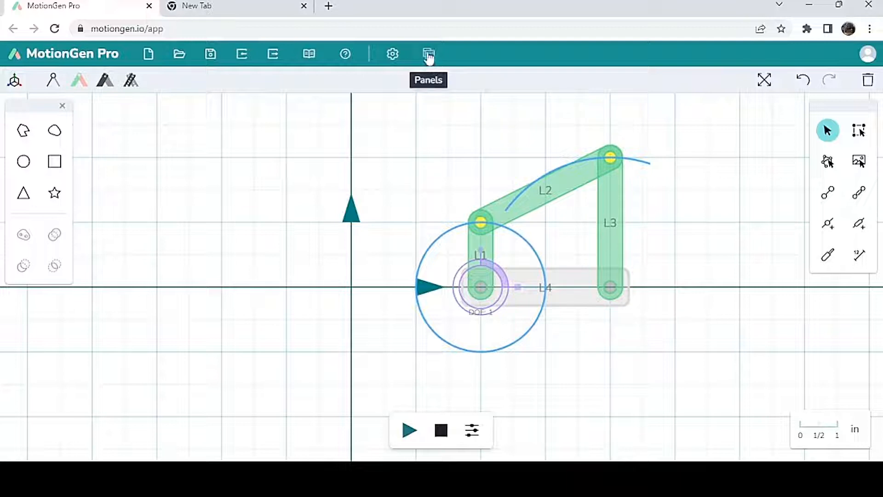
click(429, 53)
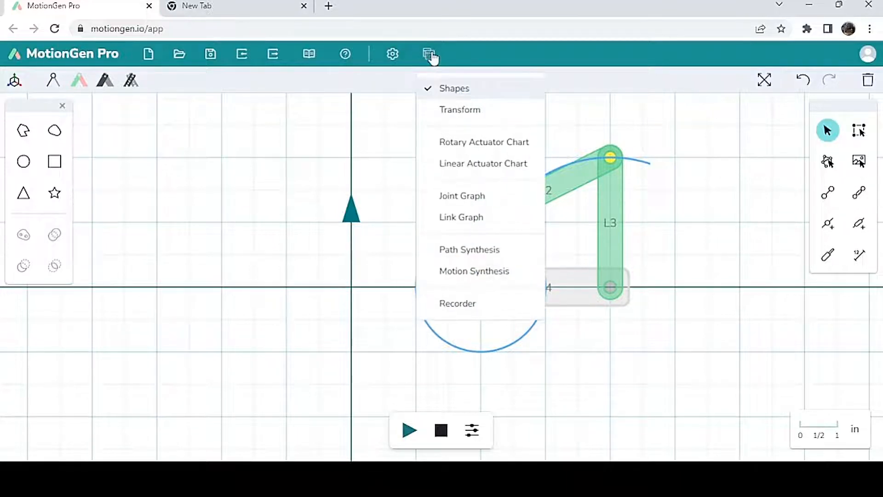
mouse_move(478, 220)
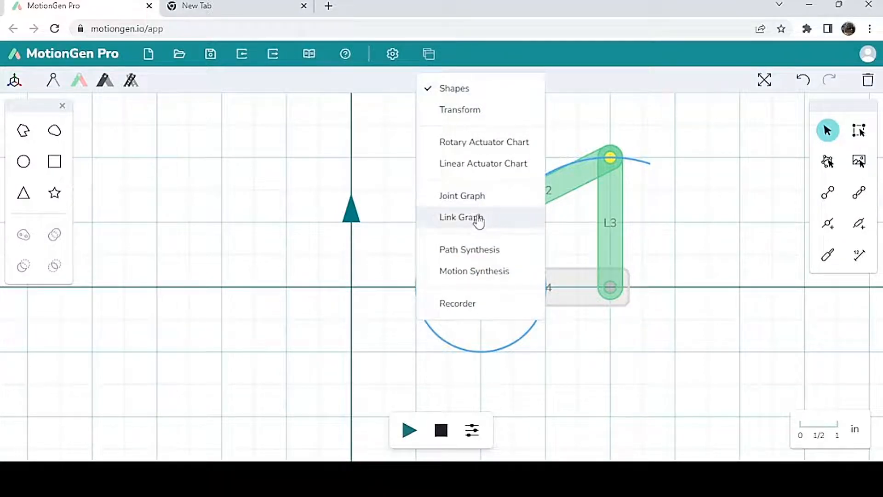
mouse_move(462, 195)
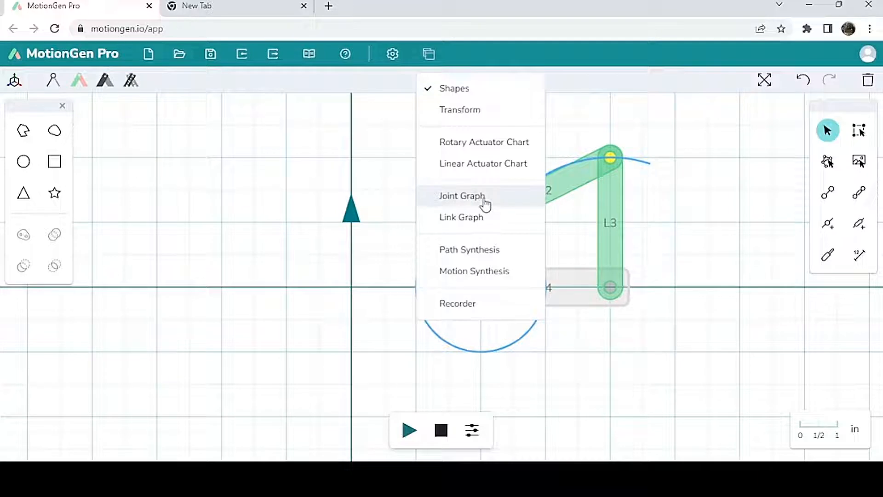
click(461, 195)
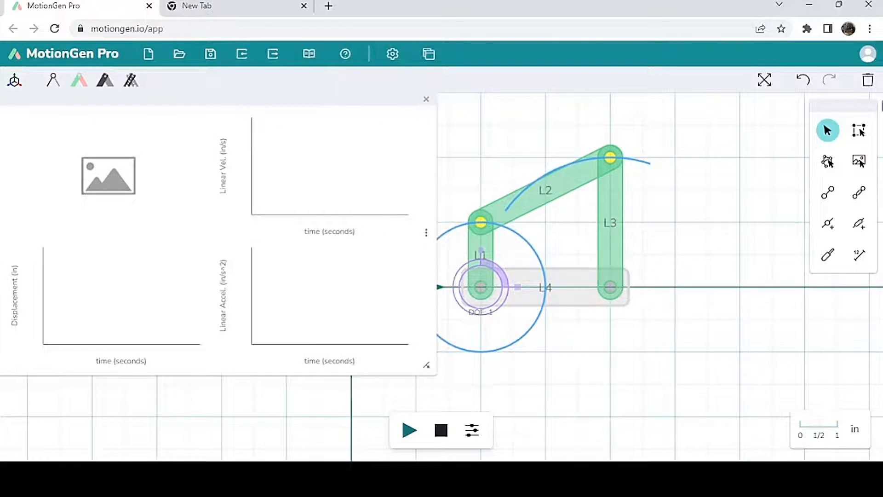
Select the joint between L1 and L2 for graphing and run the animation
click(859, 130)
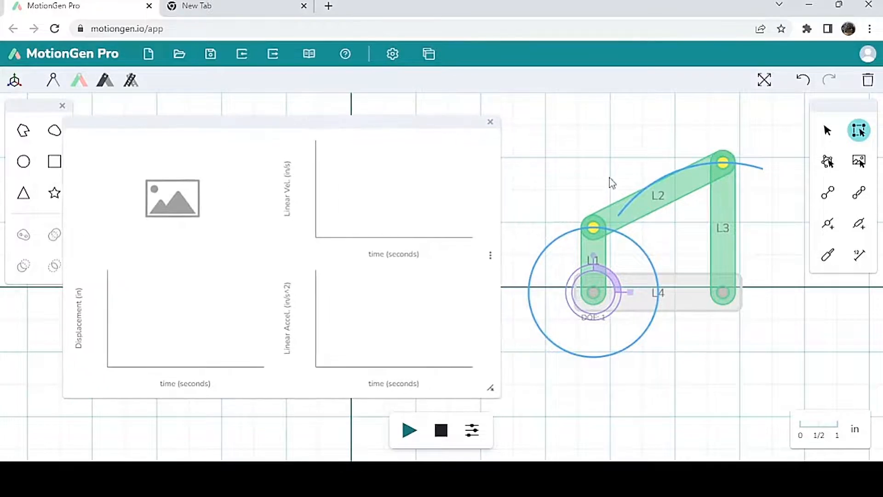
click(593, 227)
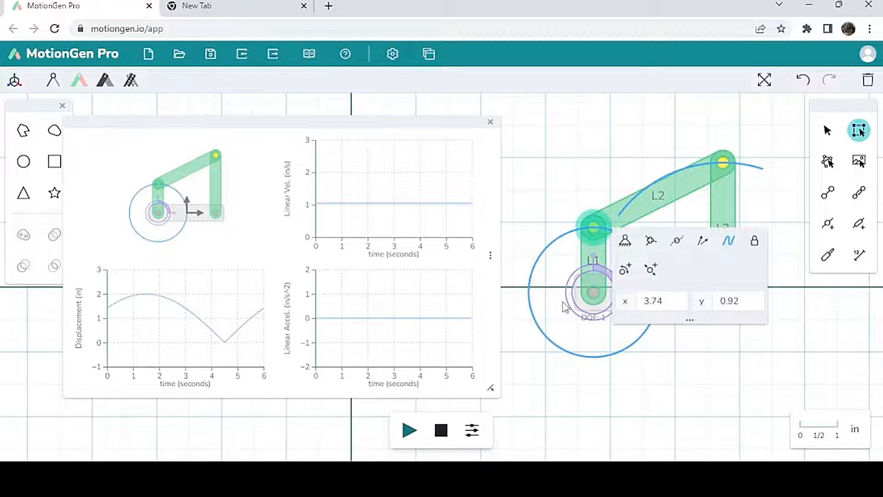
click(409, 430)
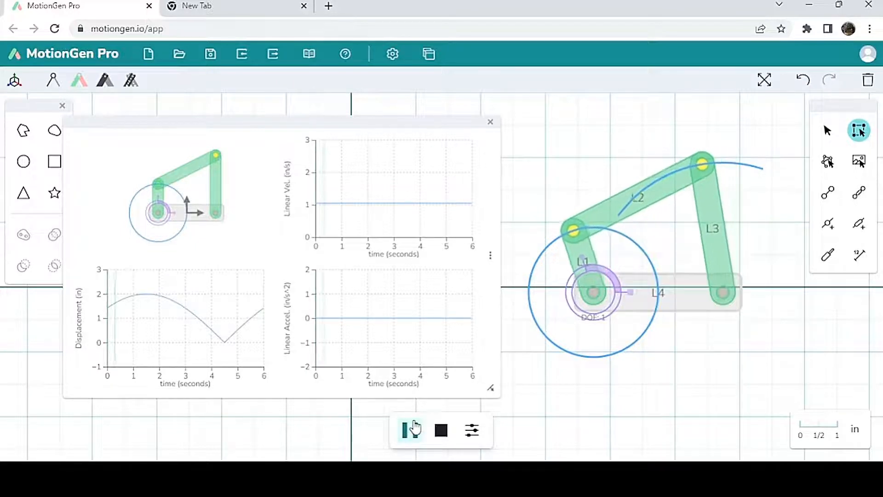
click(410, 431)
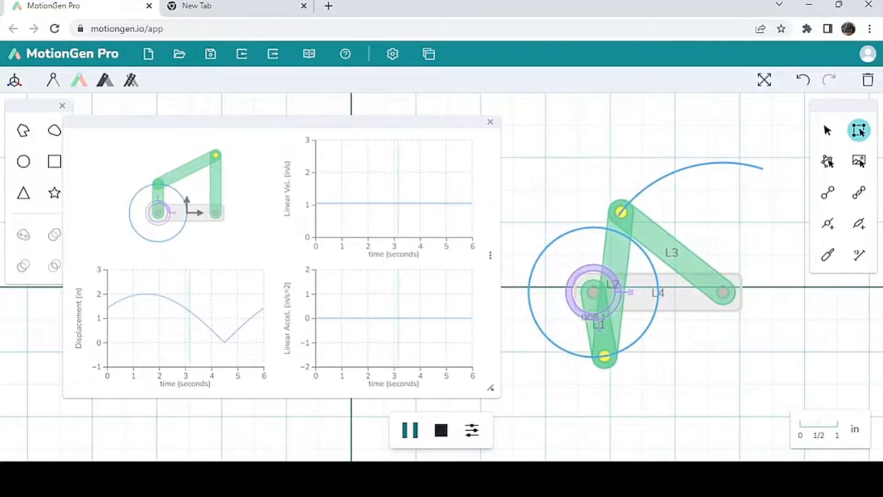
mouse_move(721, 375)
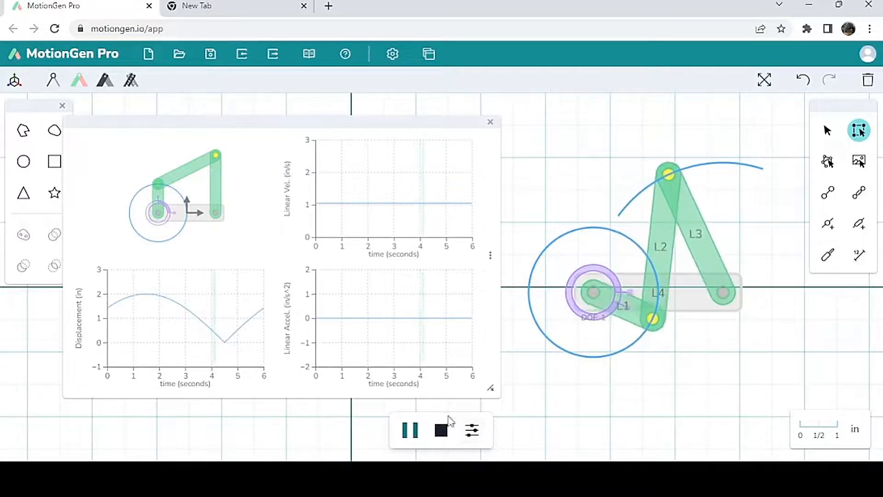
Graph the L2–L3 coupler-rocker joint instead, replay the animation, then stop it
click(409, 430)
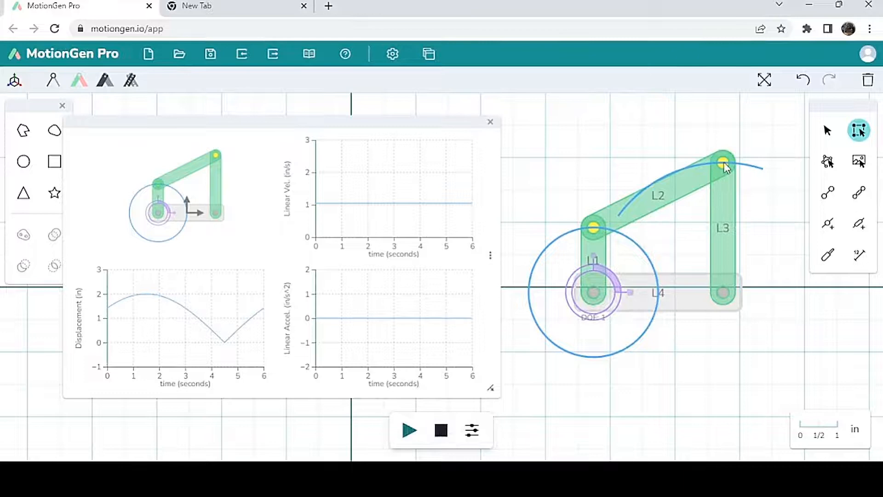
click(724, 160)
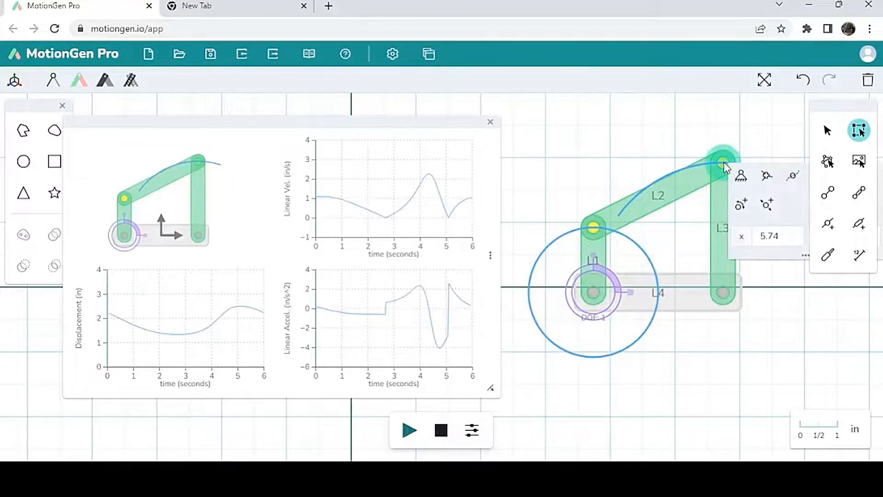
click(410, 431)
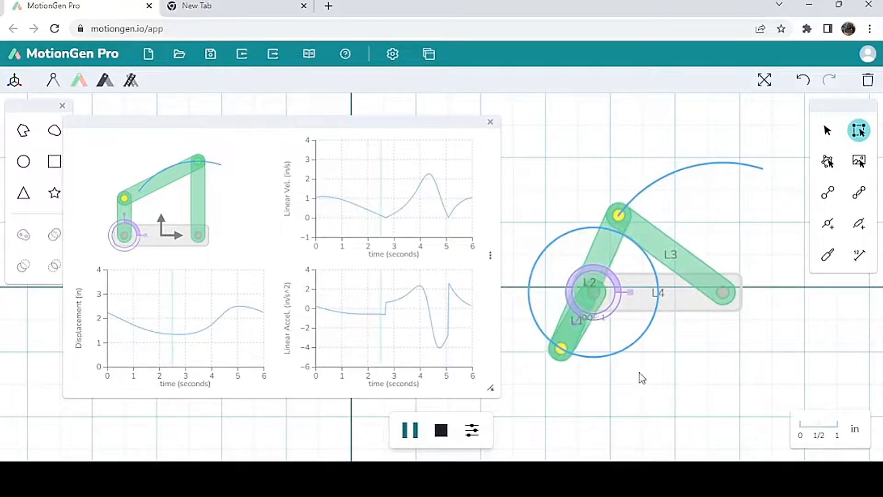
click(410, 431)
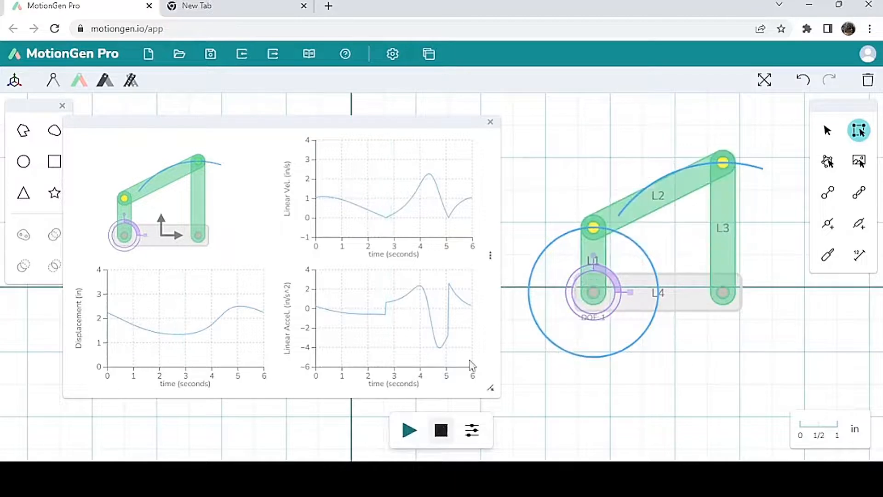
Close the joint graph and bring up the Link Graph panel instead
click(428, 54)
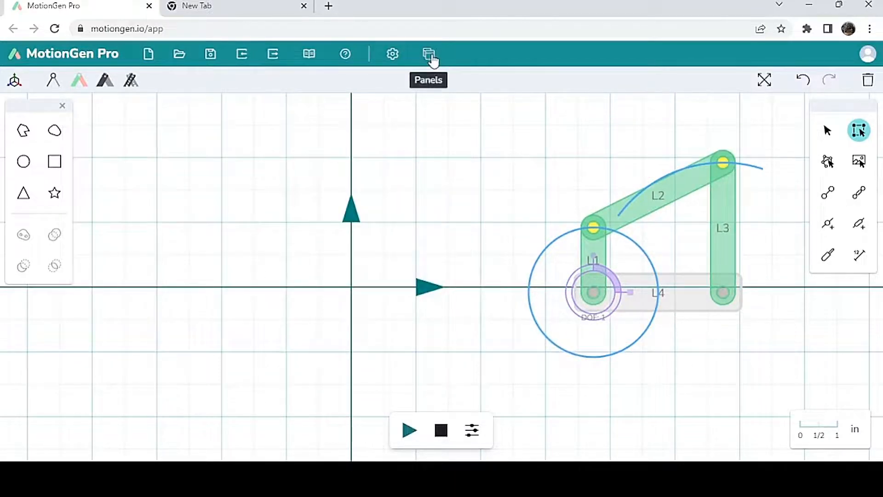
click(429, 54)
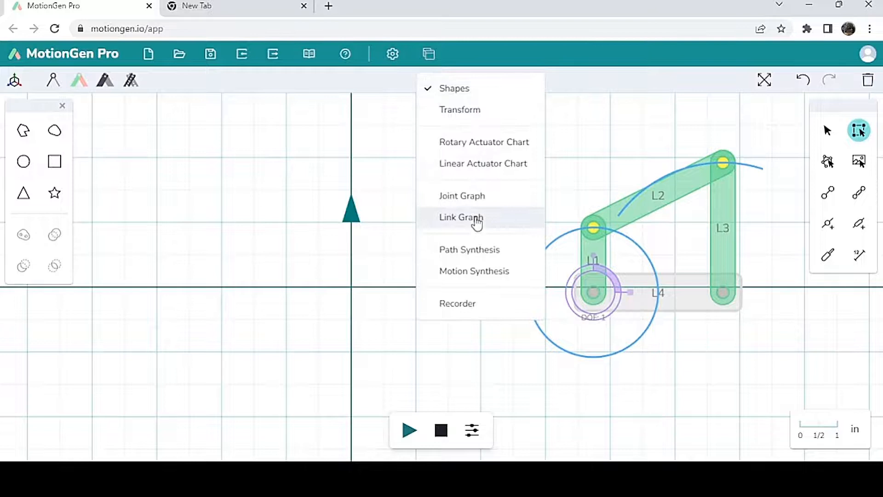
click(461, 217)
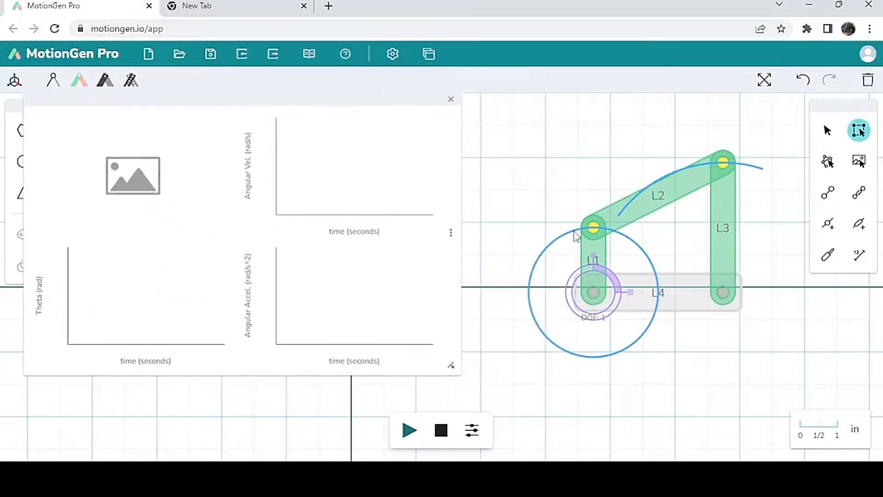
Graph link L2's angle curves, run the animation, and show its data table
click(408, 431)
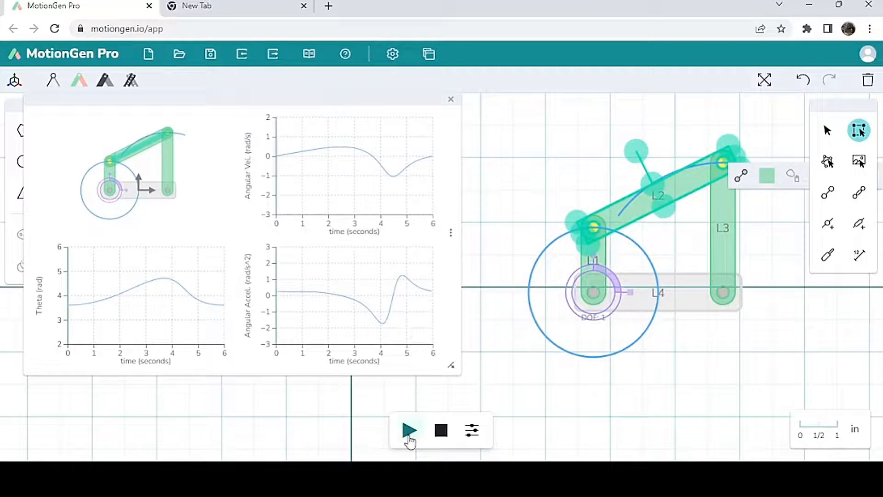
click(410, 431)
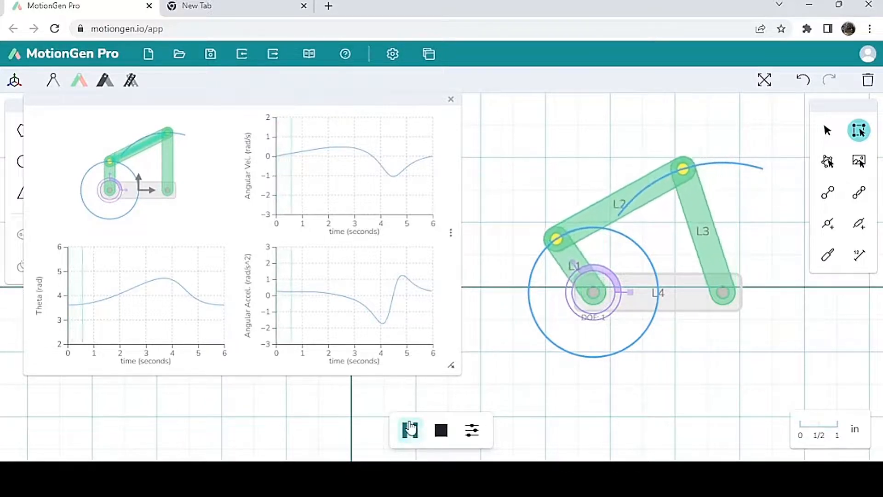
click(410, 431)
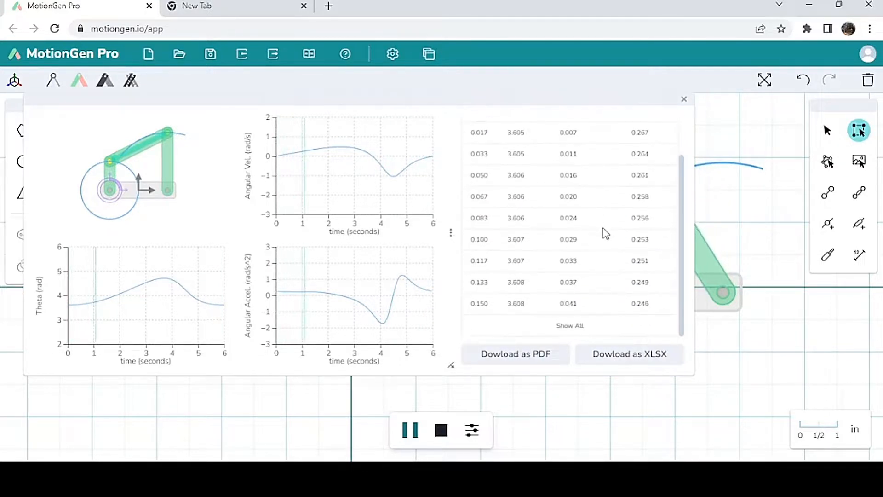
Scroll through L2's time, theta, velocity and acceleration values, then close the panel
scroll(up, 3)
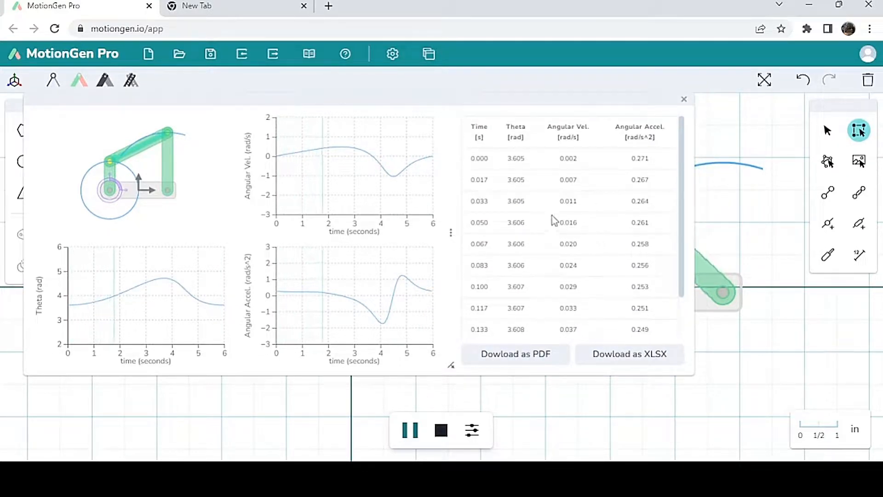
scroll(down, 3)
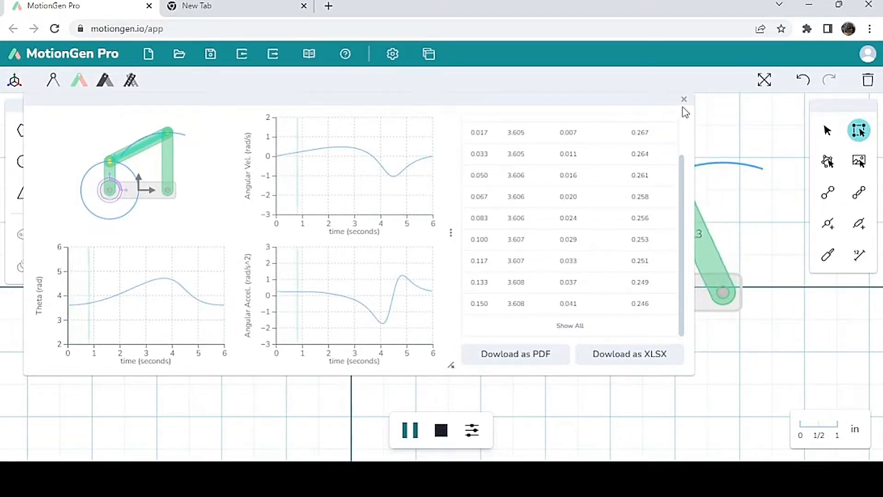
click(683, 99)
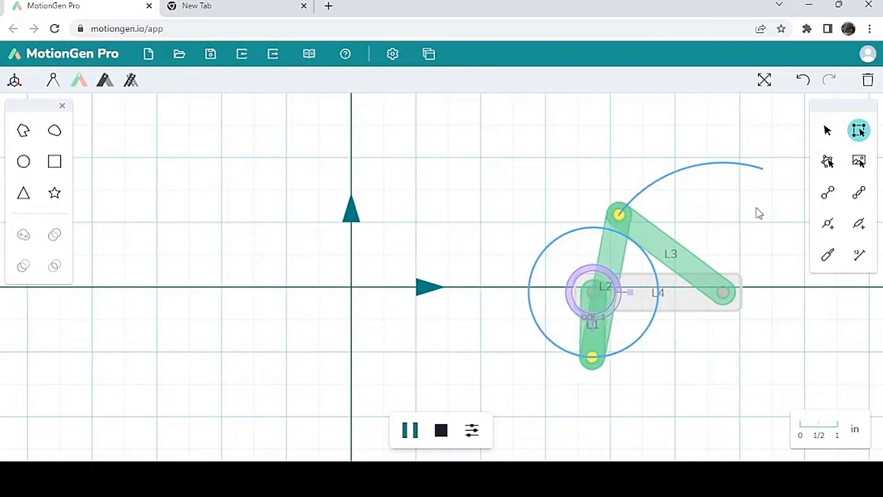